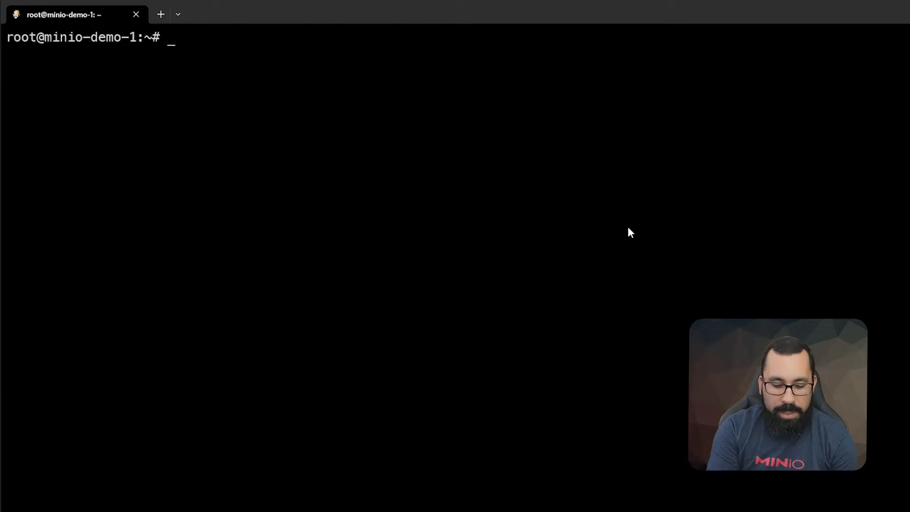
# Update the krew plugin index and install the minio kubectl plugin (already installed).
pyautogui.write('kubectl get')
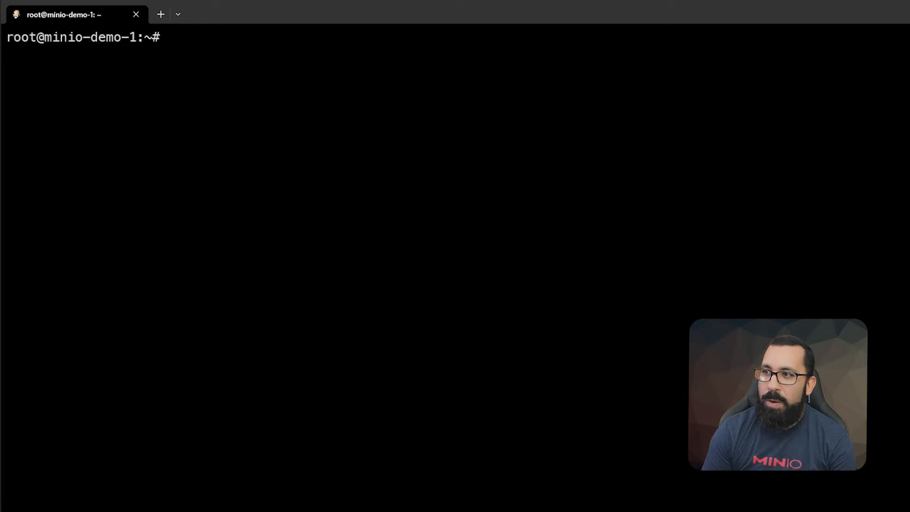
pyautogui.write('kubectl krew update')
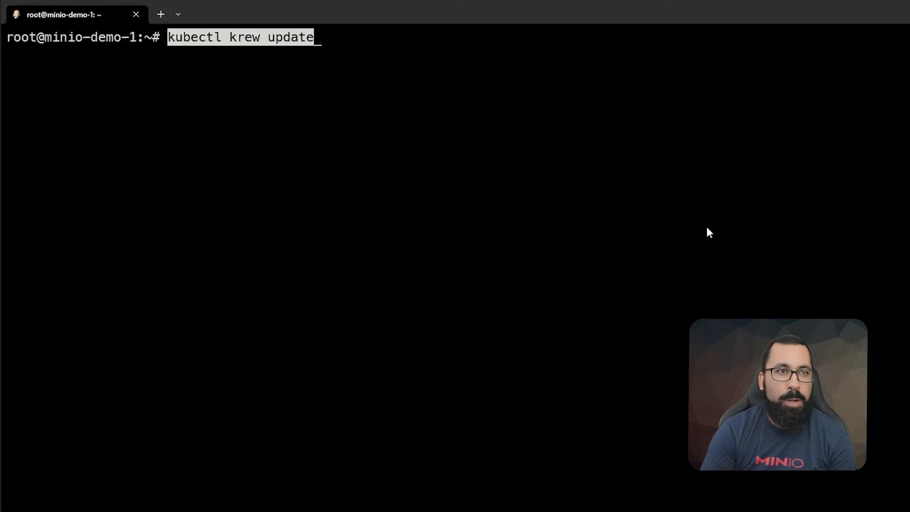
pyautogui.press('Return')
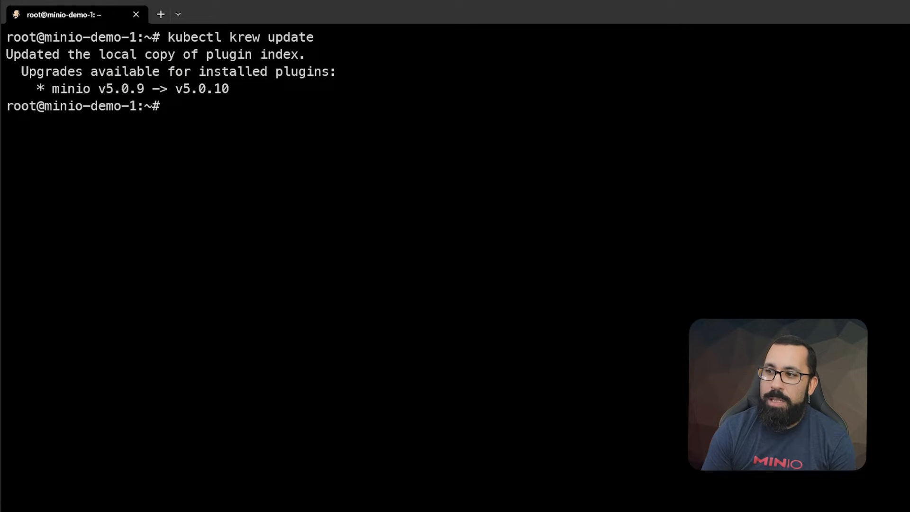
pyautogui.write('kubectl krew install minio')
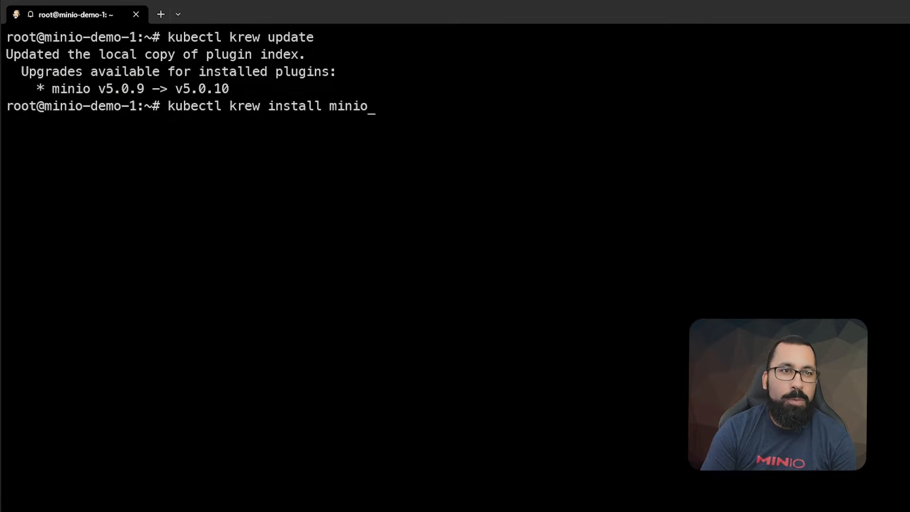
pyautogui.press('Return')
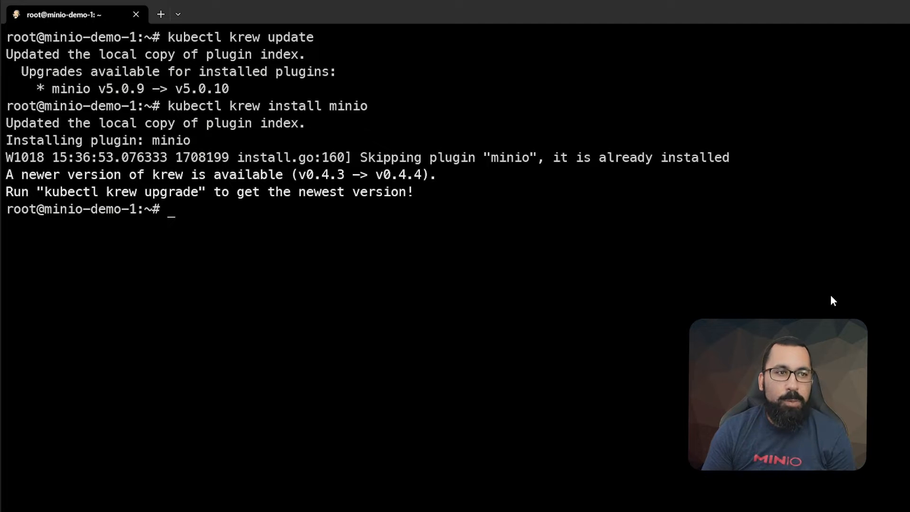
pyautogui.moveTo(216, 202)
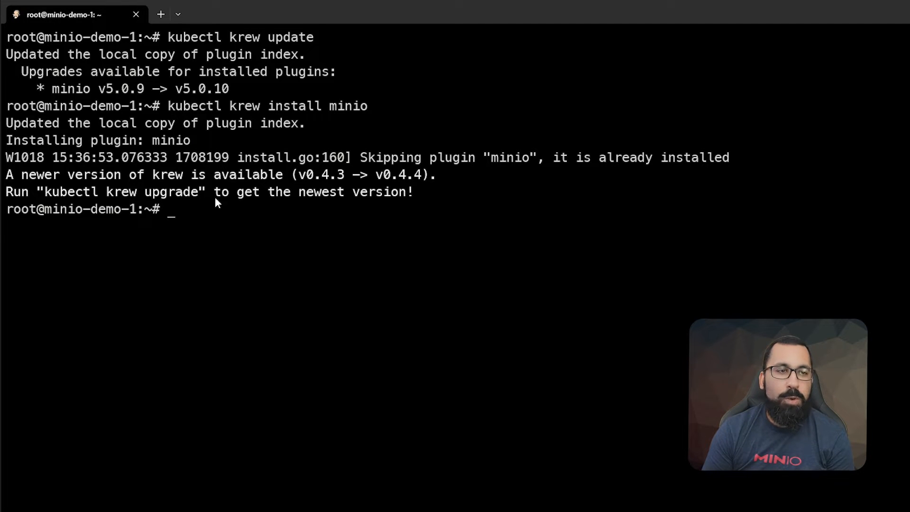
pyautogui.moveTo(517, 232)
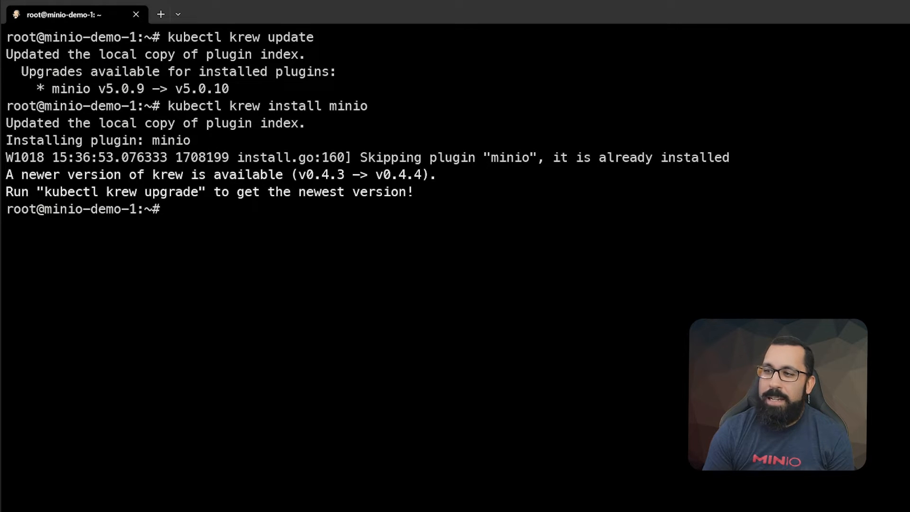
# Initialize the MinIO Operator with 'kubectl minio init' and list pods across all namespaces.
pyautogui.write('kubectl minio init')
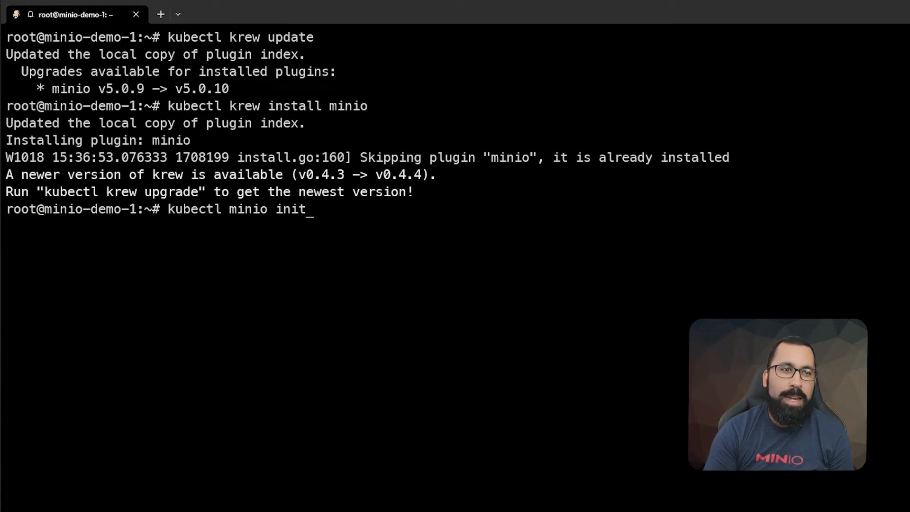
pyautogui.press('Return')
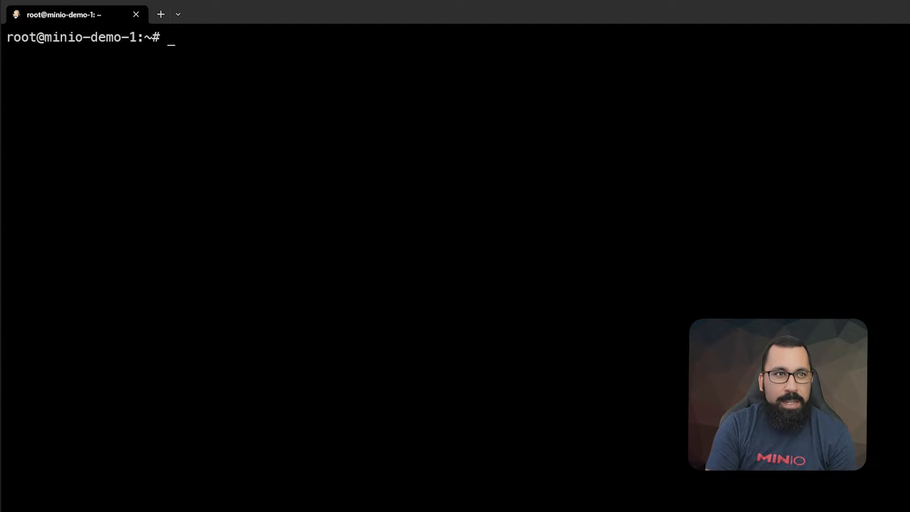
pyautogui.write('kubectl get pods -A')
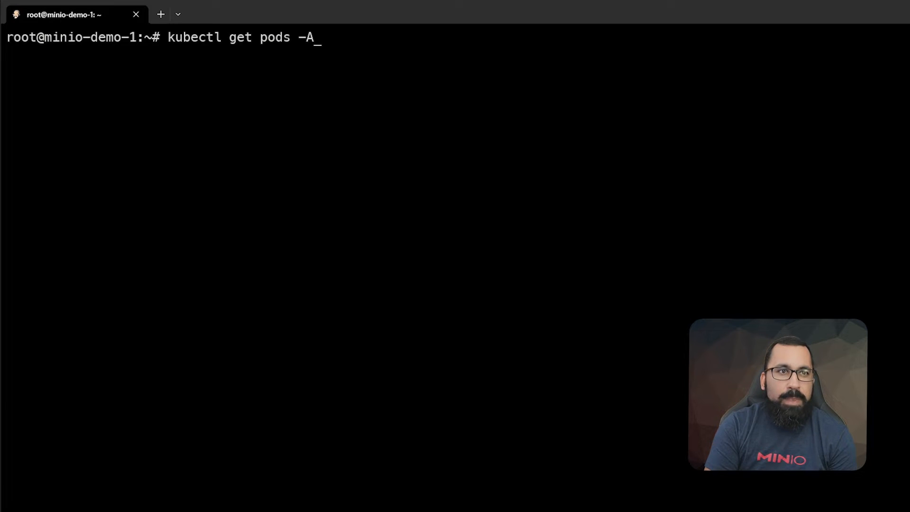
pyautogui.press('Return')
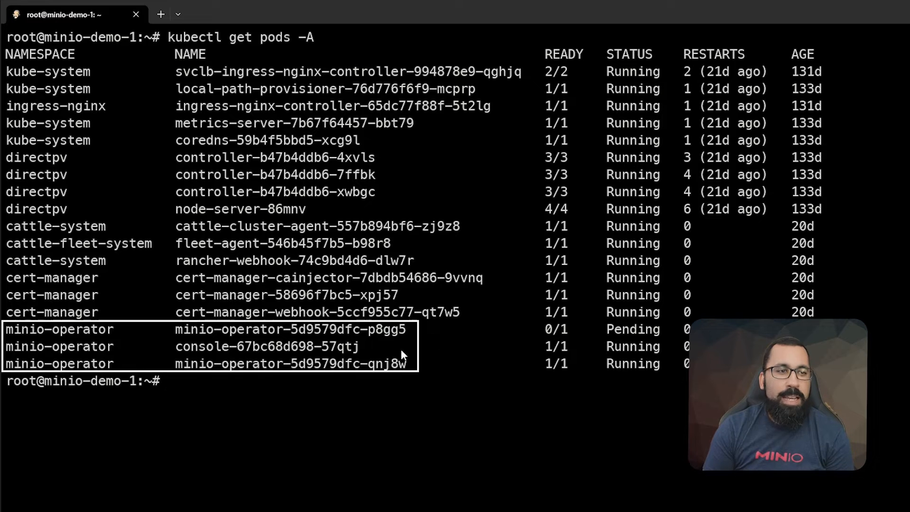
pyautogui.moveTo(895, 353)
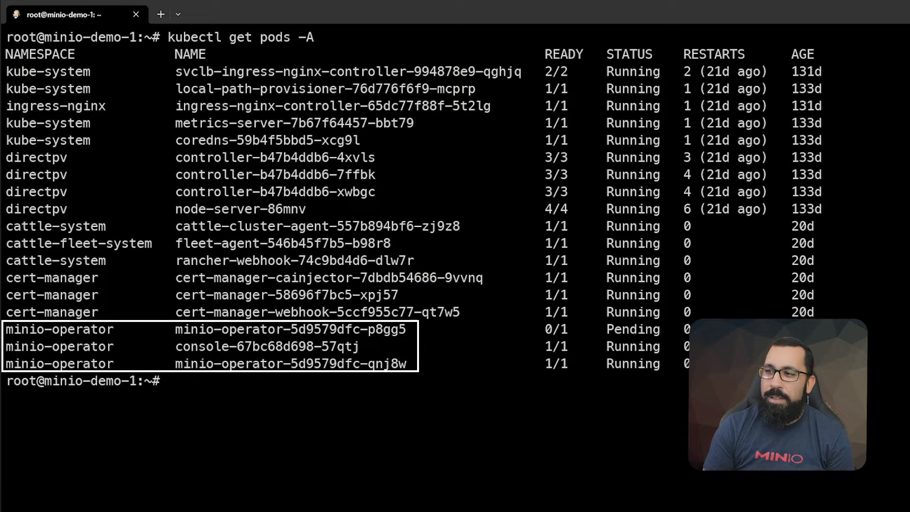
# Clear the screen and list all resources in the minio-operator namespace.
pyautogui.write('cl')
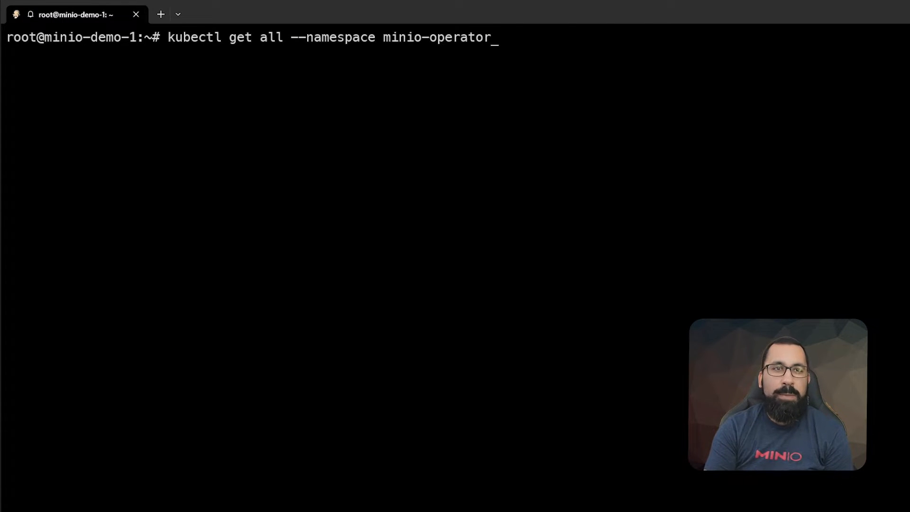
pyautogui.press('Return')
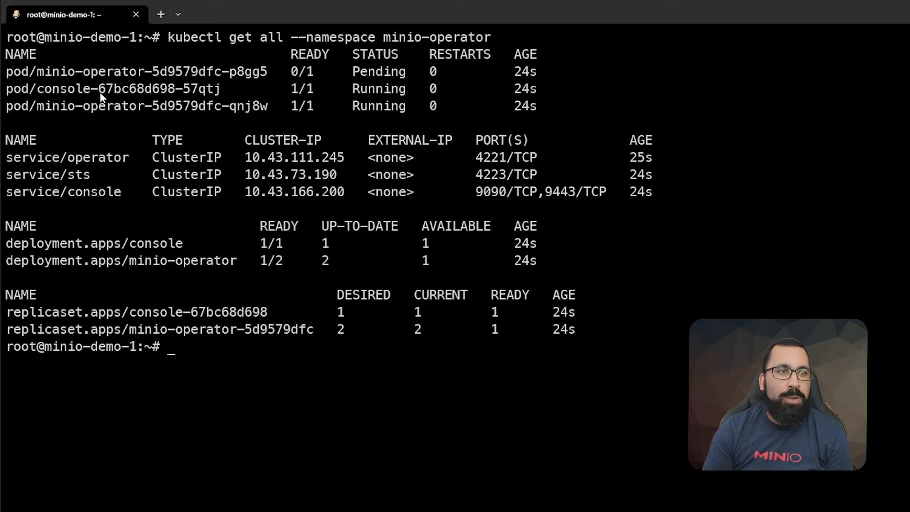
pyautogui.moveTo(89, 255)
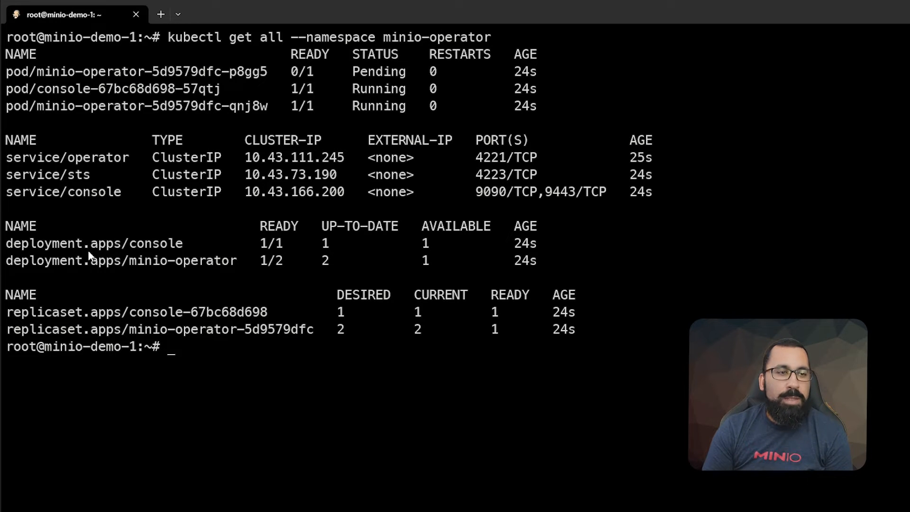
pyautogui.moveTo(545, 404)
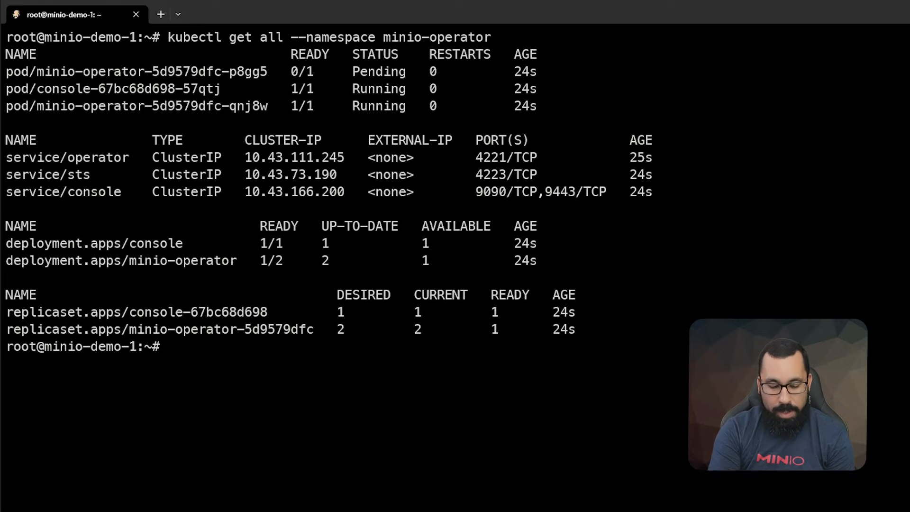
# Review operator-console-ingress.yaml and apply it, routing minio-operator-console.dsodemo.org to port 9090.
pyautogui.press('ctrl+l')
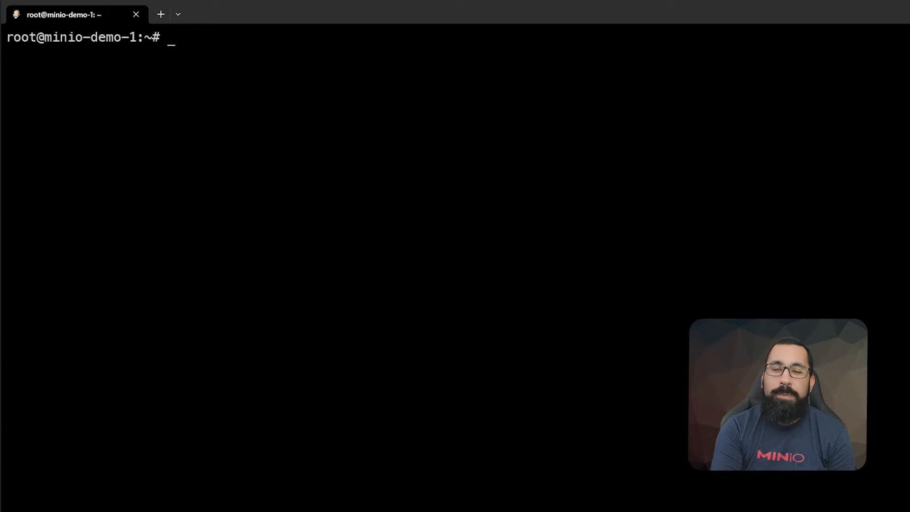
pyautogui.write('ls')
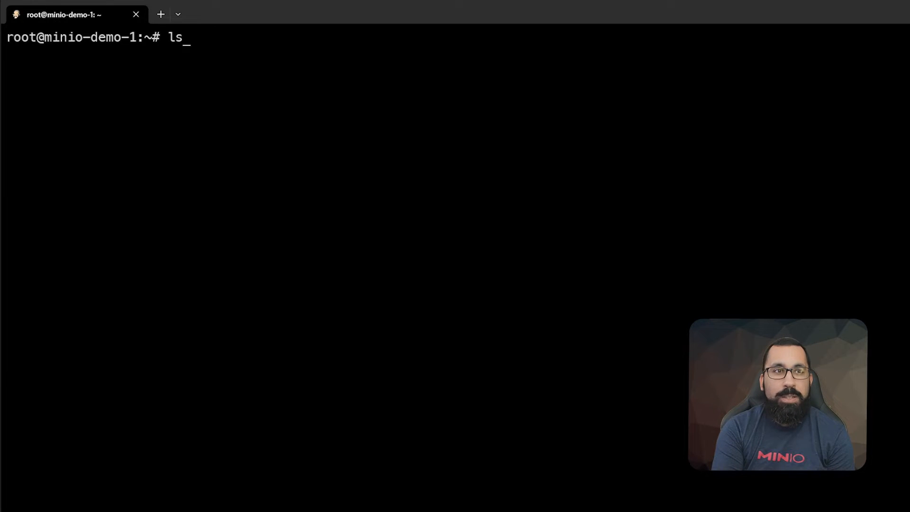
pyautogui.press('Return')
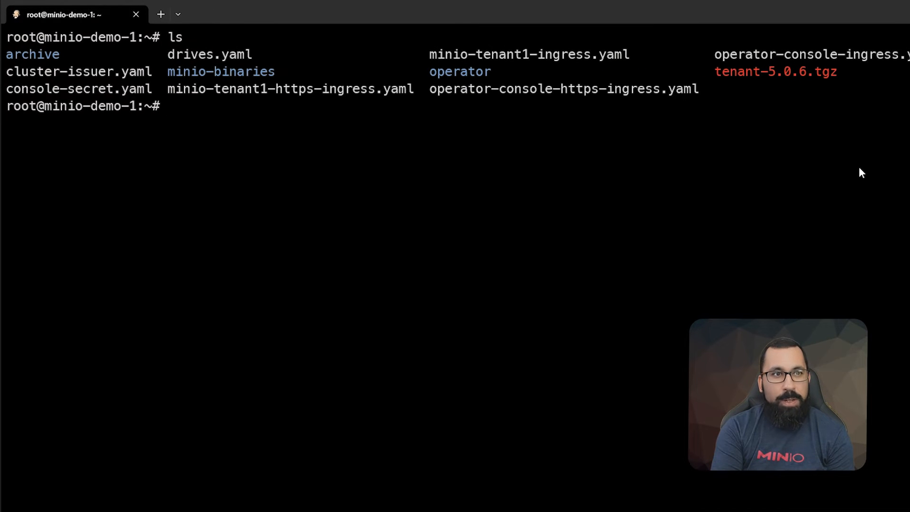
pyautogui.write('cat operator-console-ingress.yaml')
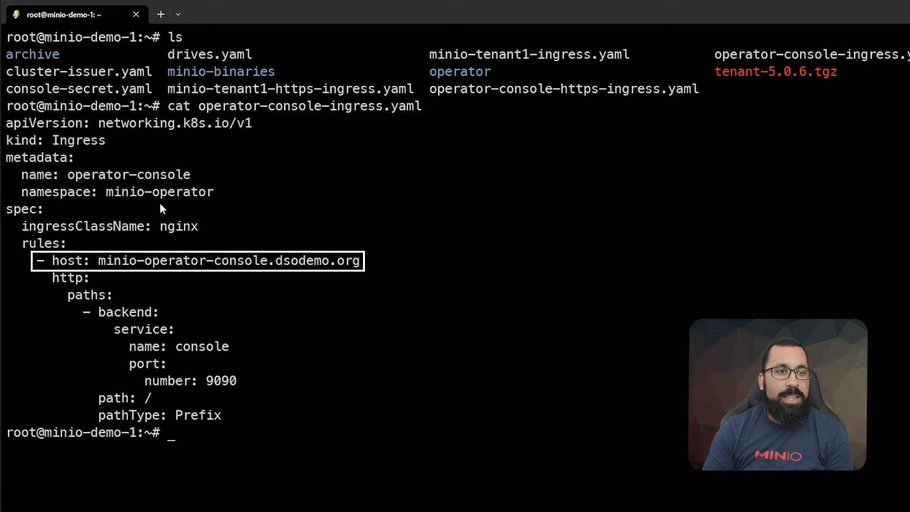
pyautogui.moveTo(353, 267)
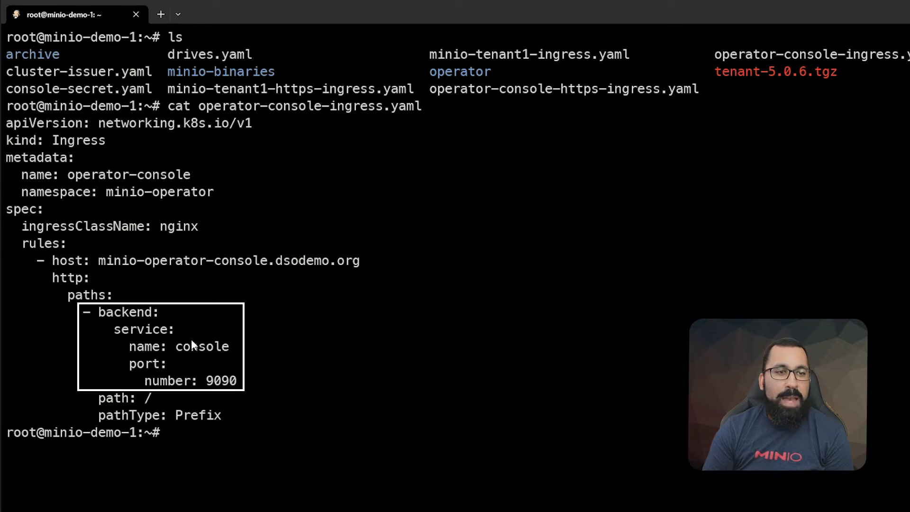
pyautogui.moveTo(251, 323)
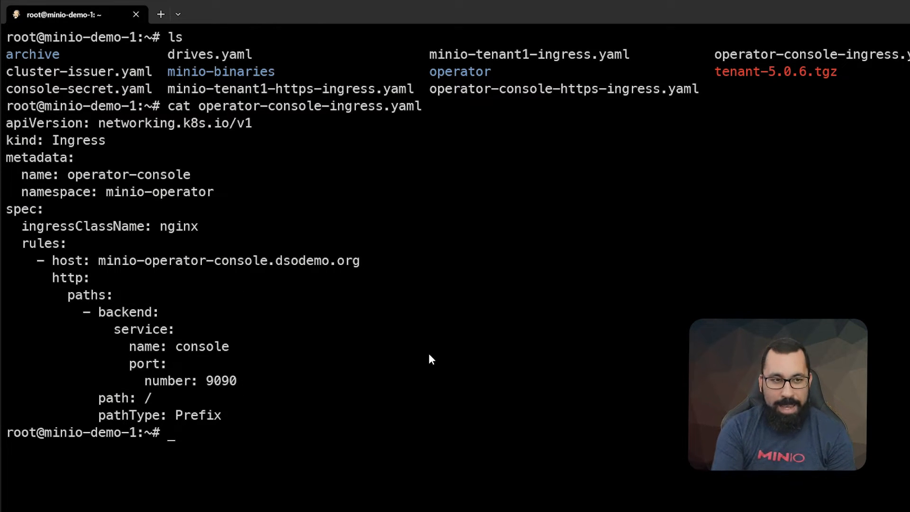
pyautogui.write('kubectl apply -f operator-console-ingress.yaml')
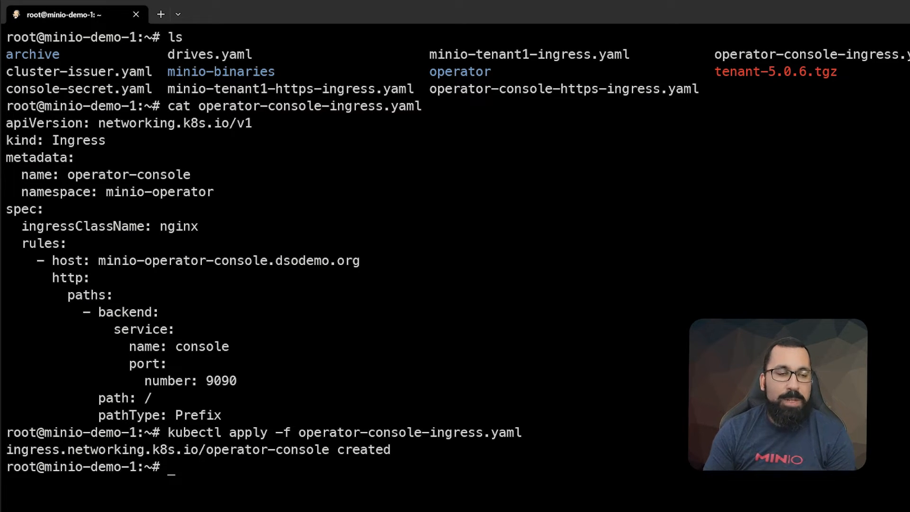
pyautogui.moveTo(388, 329)
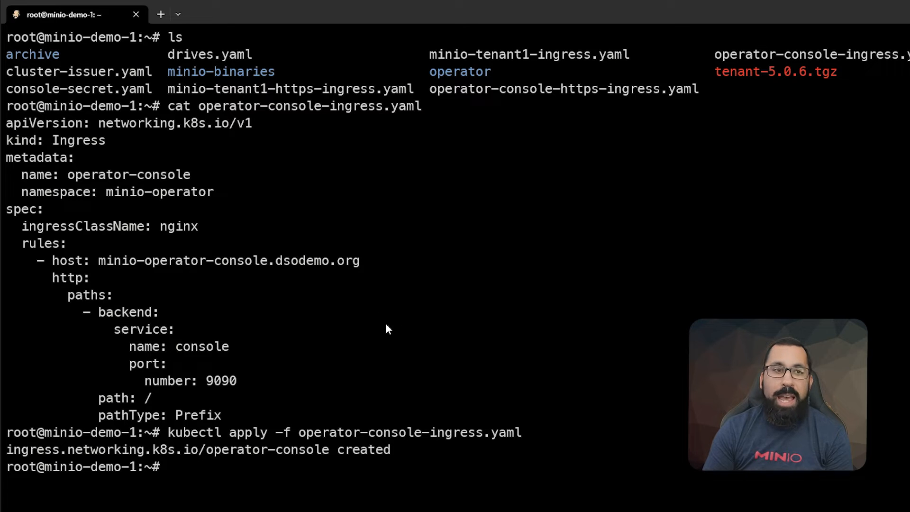
pyautogui.moveTo(104, 262)
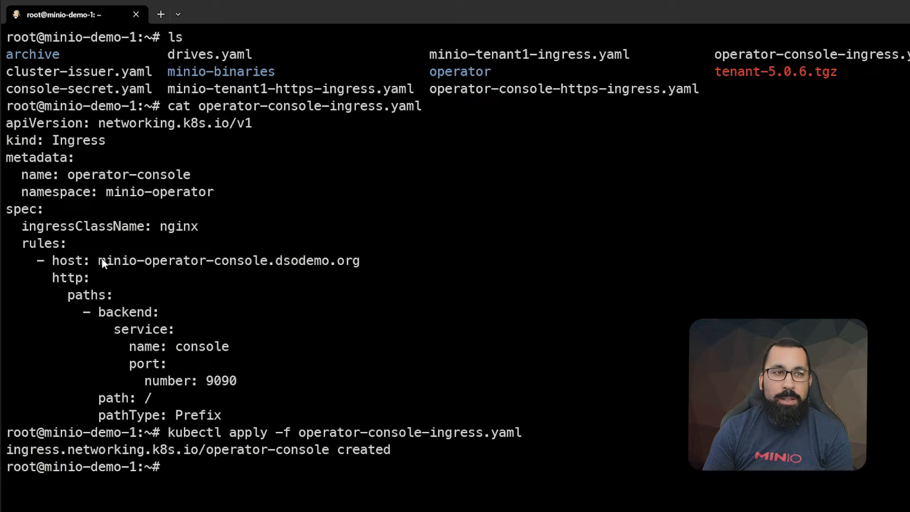
pyautogui.moveTo(355, 266)
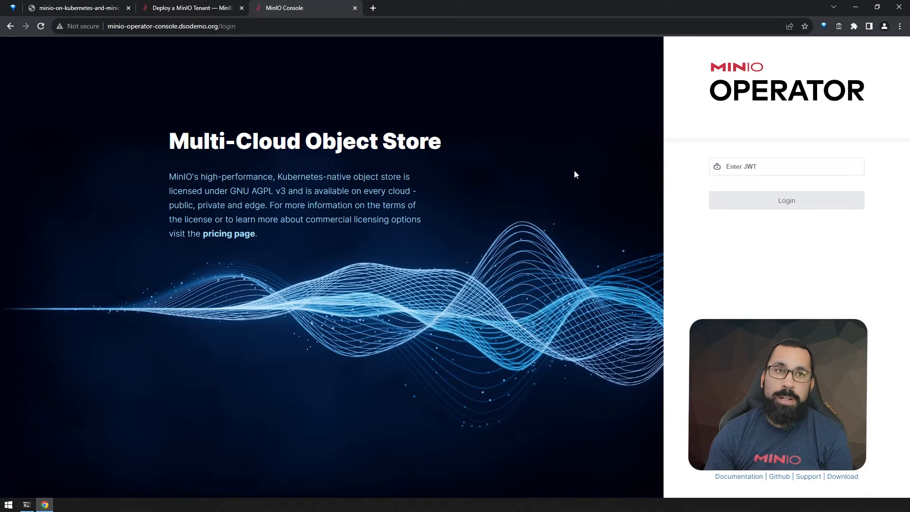
pyautogui.moveTo(192, 393)
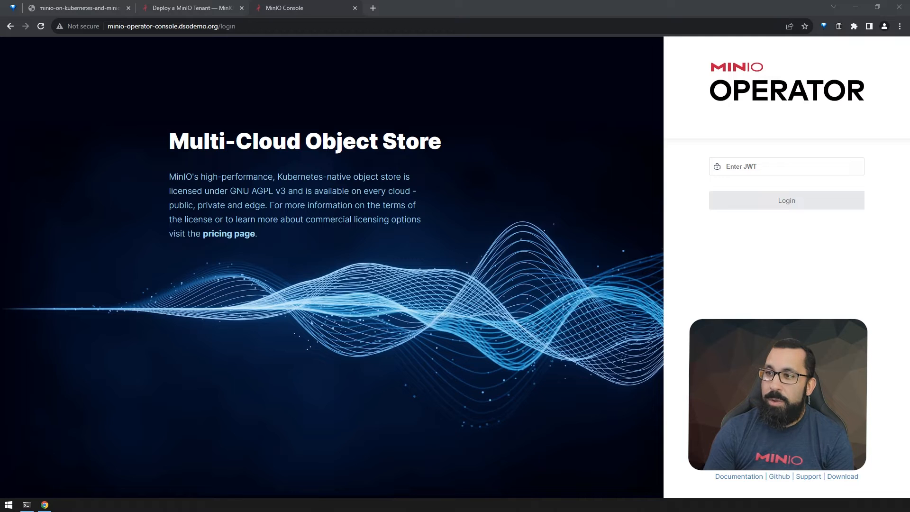
pyautogui.moveTo(469, 373)
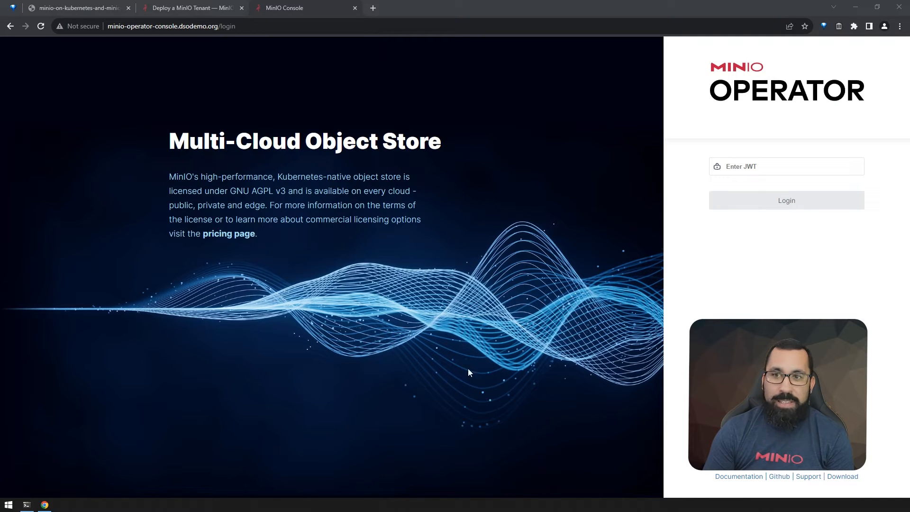
# Load the Operator JWT login page at minio-operator-console.dsodemo.org in the browser.
pyautogui.click(785, 165)
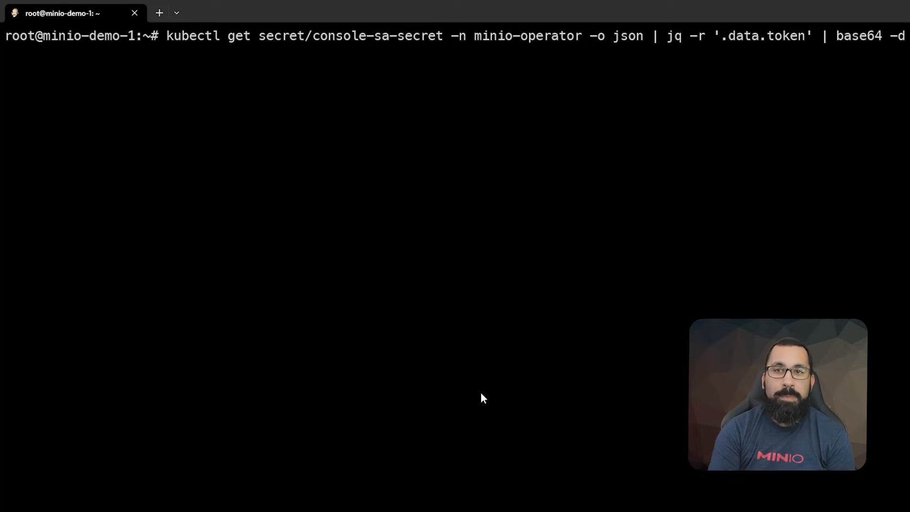
# Decode and print the console-sa-secret token from the minio-operator namespace with jq and base64.
pyautogui.press('Return')
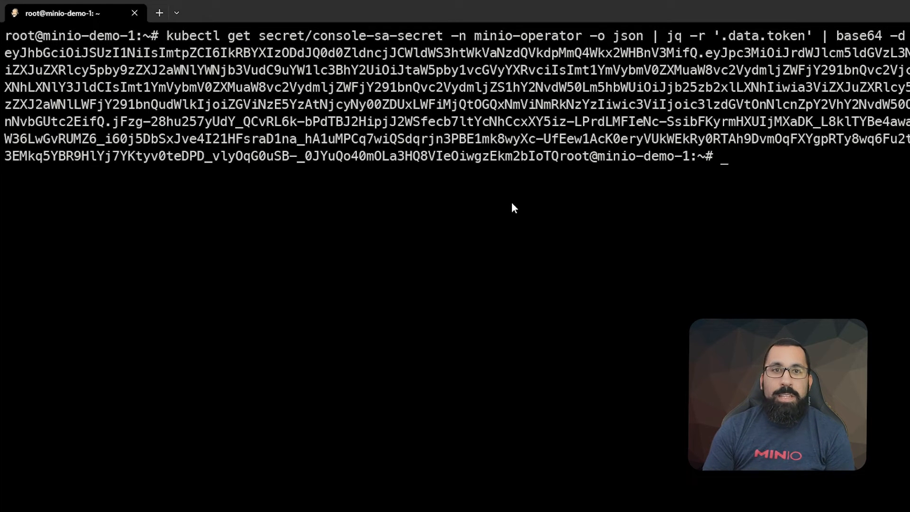
pyautogui.moveTo(503, 139)
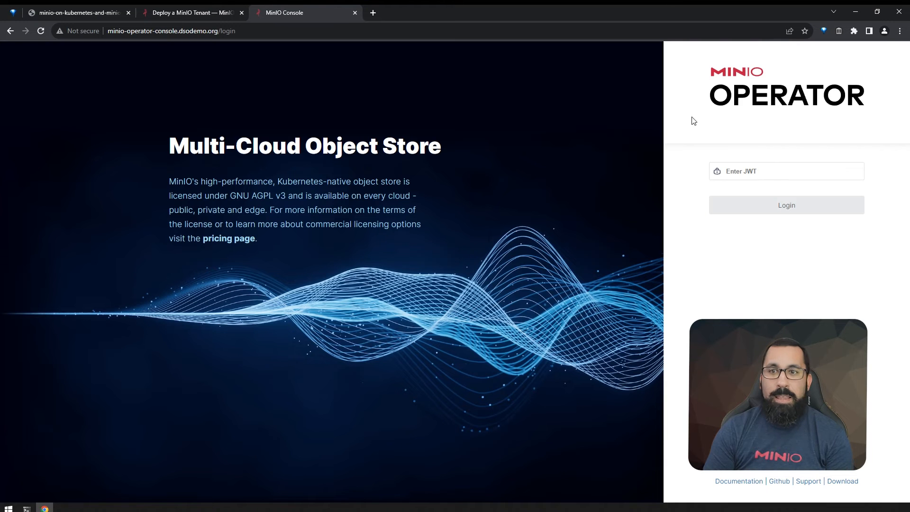
# Log in with the pasted JWT and land on the empty Tenants page.
pyautogui.click(786, 205)
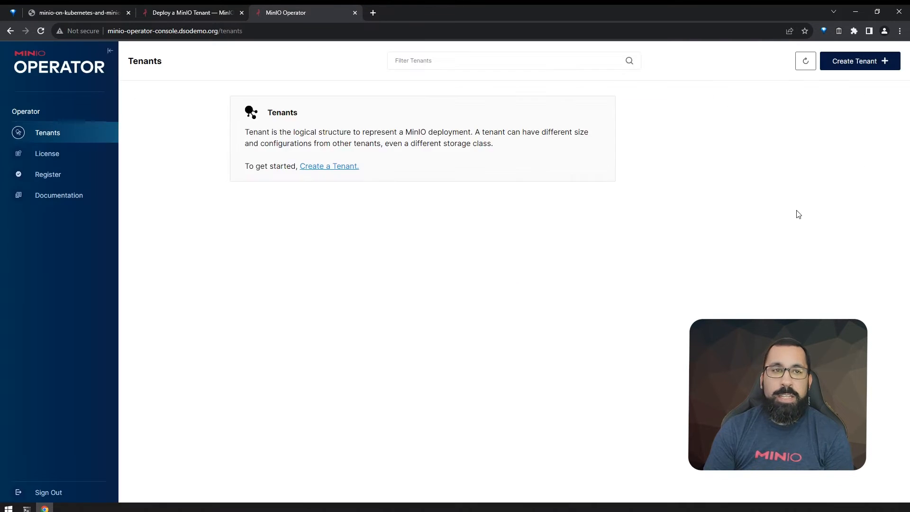
pyautogui.moveTo(534, 270)
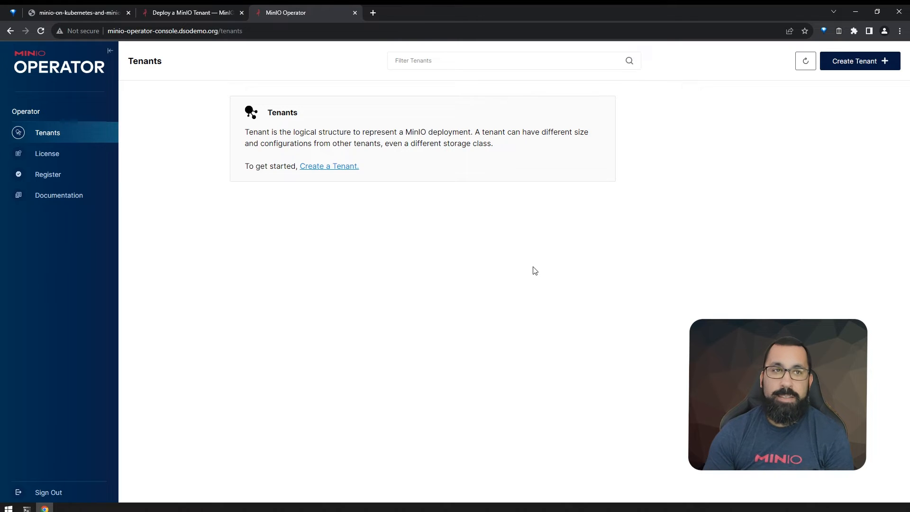
pyautogui.moveTo(536, 264)
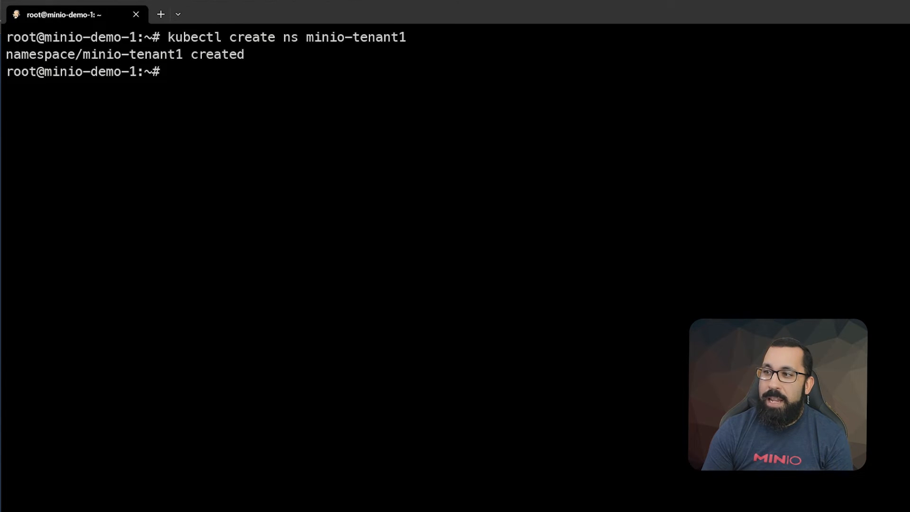
# Create tenant minio-tenant1 with 20Gi capacity, 1 server and 1 volume in namespace minio-tenant1.
pyautogui.write('kubectl minio tenant create minio-tenant1 --capacity 20Gi --servers 1 --volumes 1 --namespace minio-tenant1 --storage-class directpv-min-io --enable-host-sharing --disable-tls')
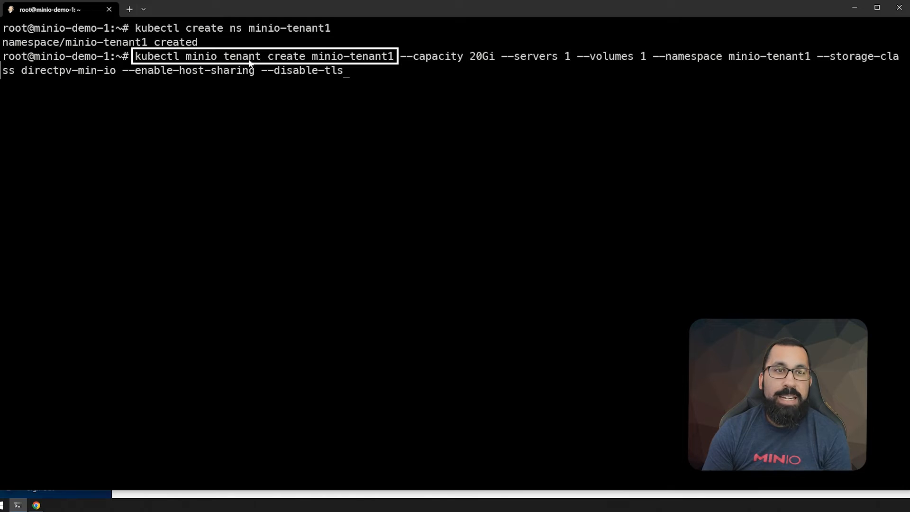
pyautogui.moveTo(364, 65)
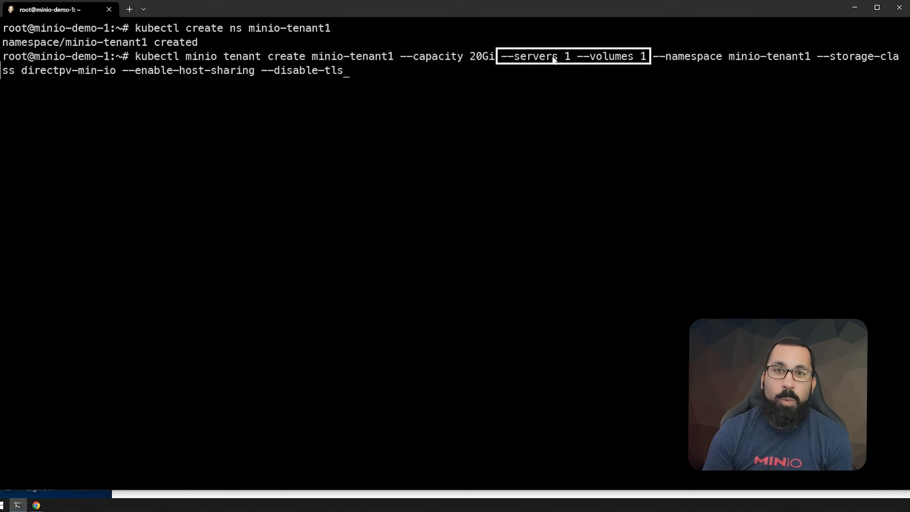
pyautogui.moveTo(712, 56)
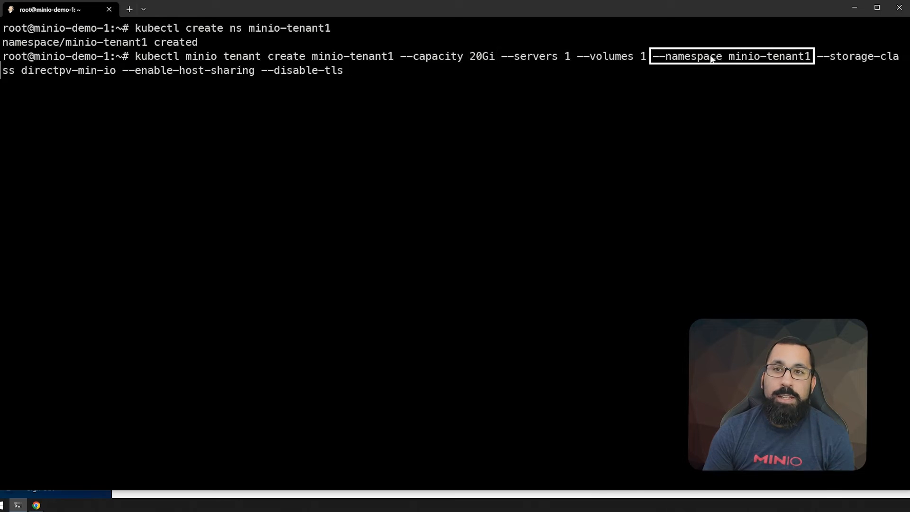
pyautogui.moveTo(309, 33)
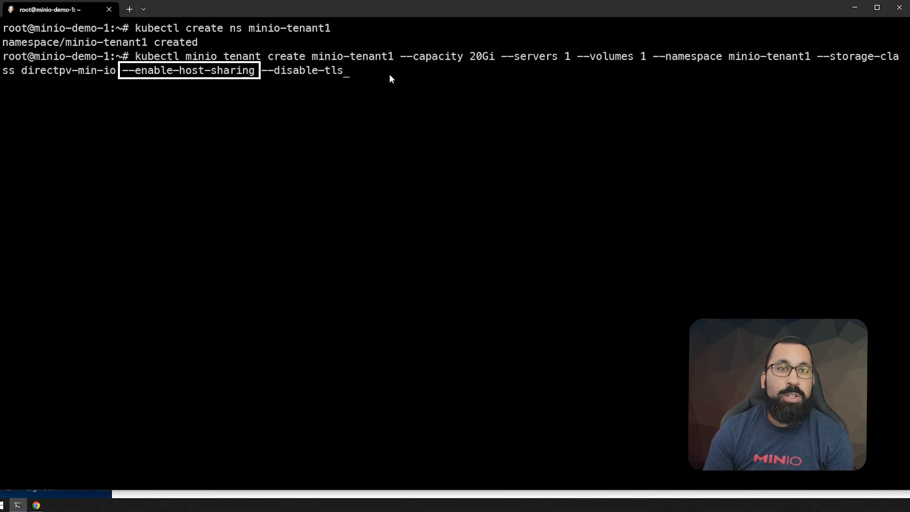
pyautogui.press('Return')
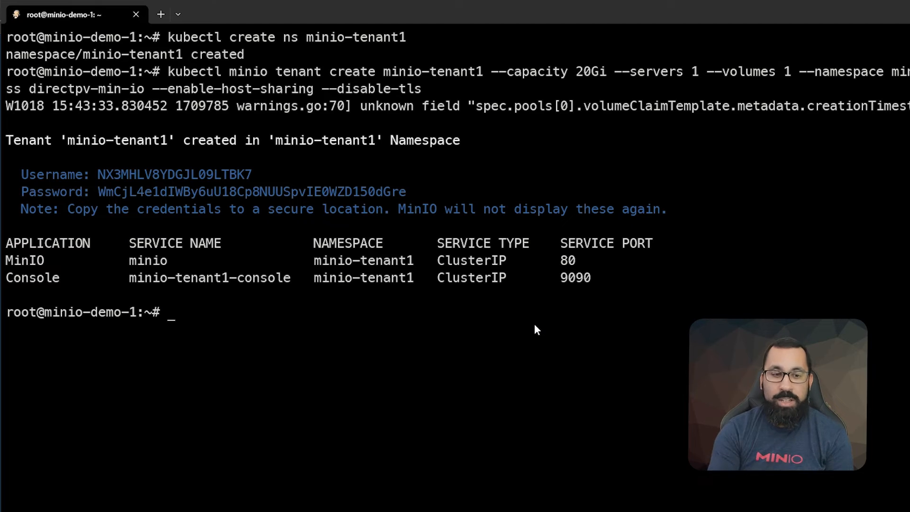
# Review minio-tenant1-ingress.yaml and apply it, routing minio-tenant1.dsodemo.org to the console on 9090.
pyautogui.write('clear')
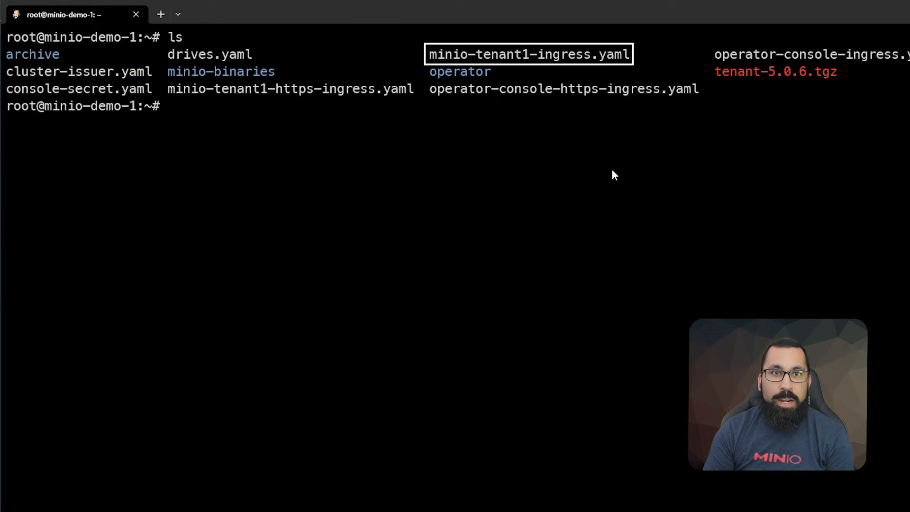
pyautogui.moveTo(567, 178)
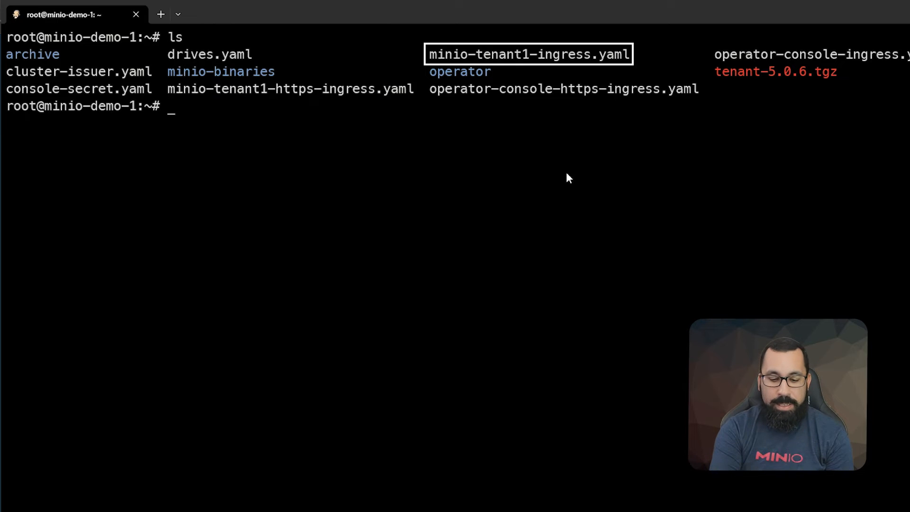
pyautogui.write('cat m')
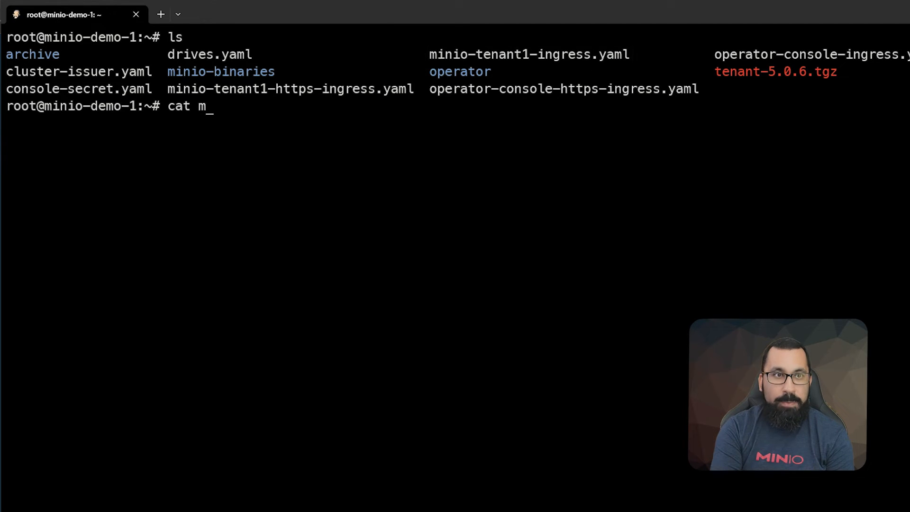
pyautogui.write('inio-tenant1-ingress.yaml')
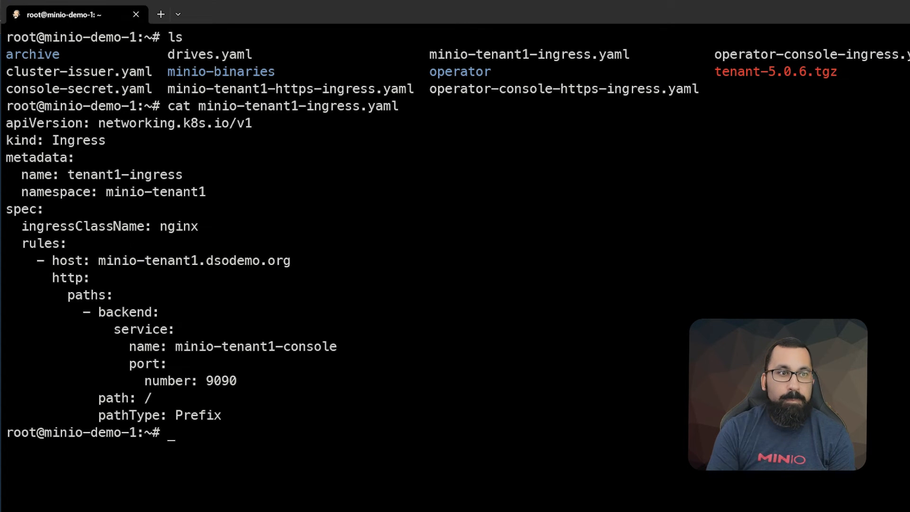
pyautogui.doubleClick(76, 140)
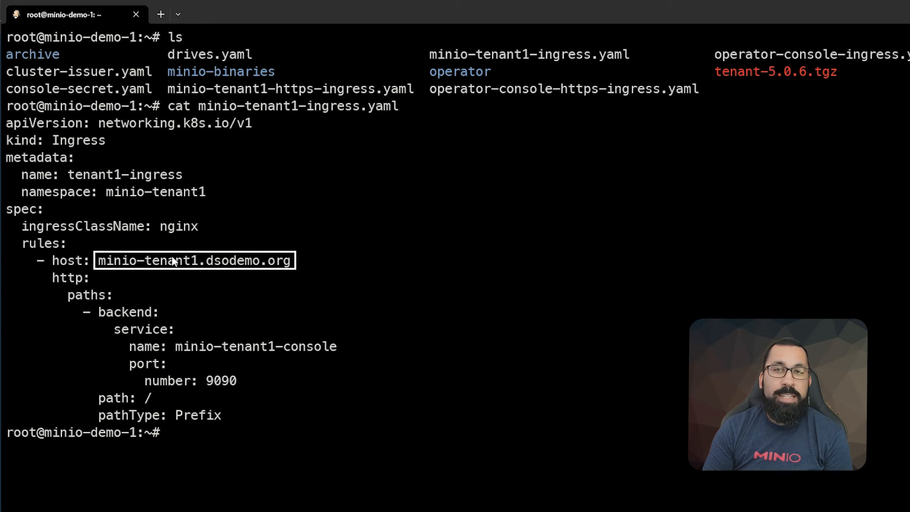
pyautogui.moveTo(187, 270)
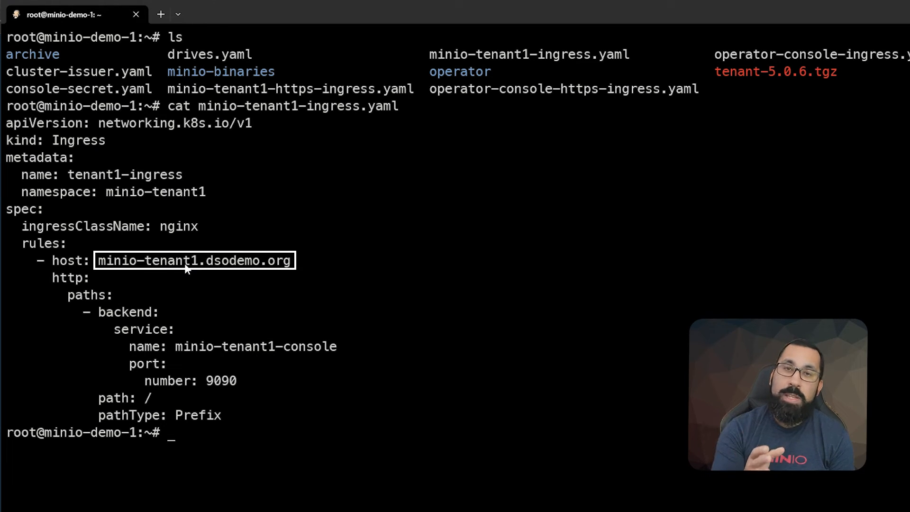
pyautogui.moveTo(101, 262)
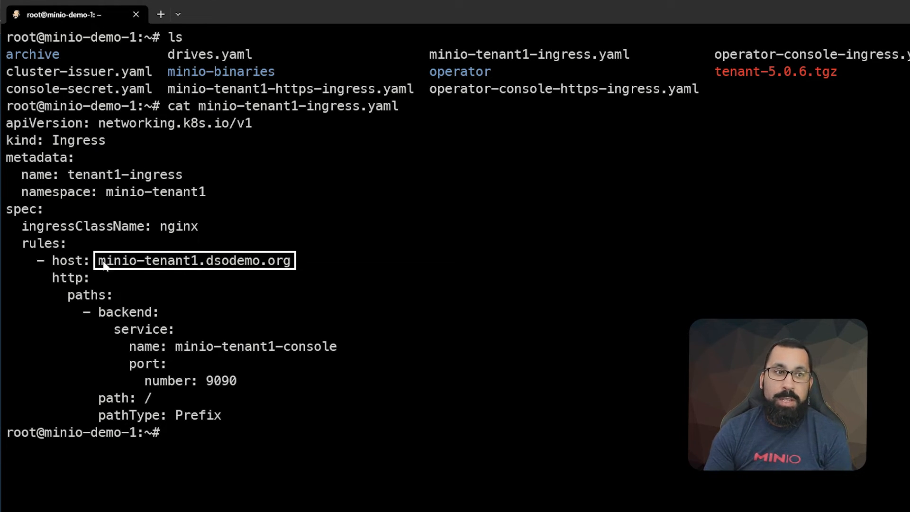
pyautogui.moveTo(279, 268)
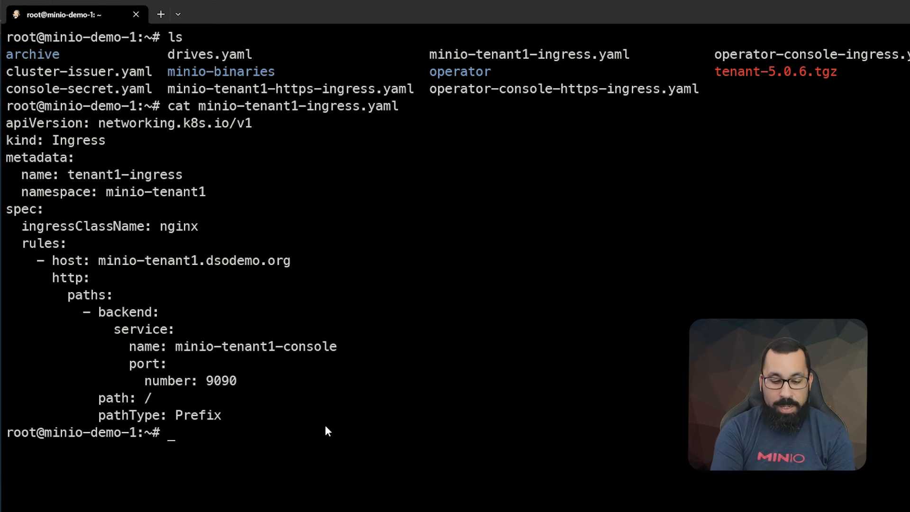
pyautogui.write('kubectl apply -f mini')
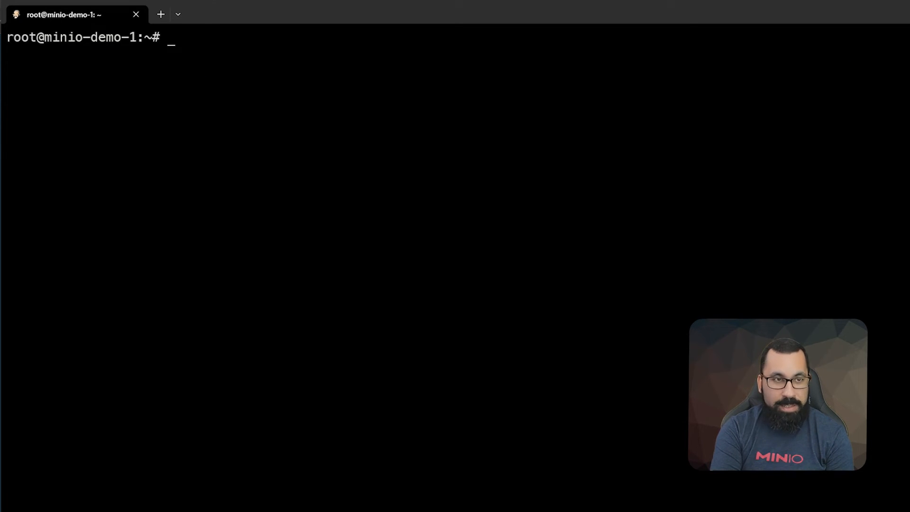
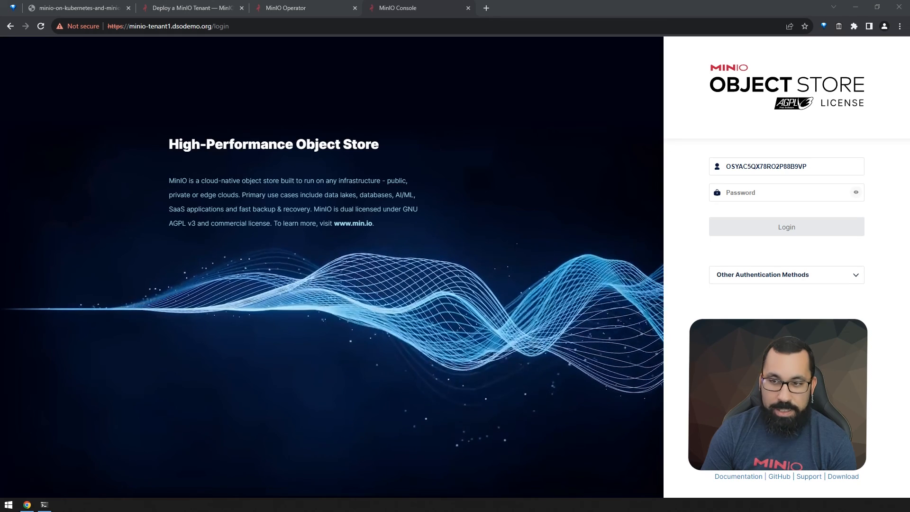
# List ingresses in all namespaces, showing operator-console and tenant1-ingress.
pyautogui.click(784, 226)
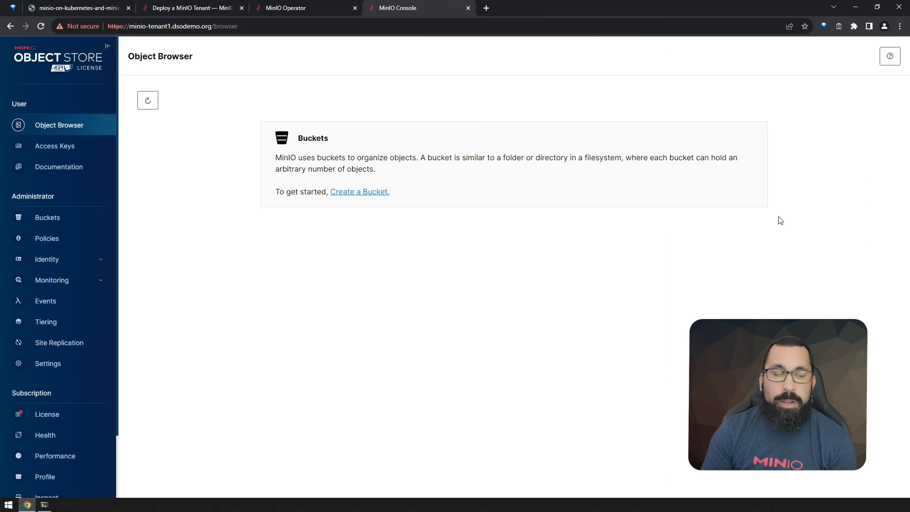
pyautogui.moveTo(394, 312)
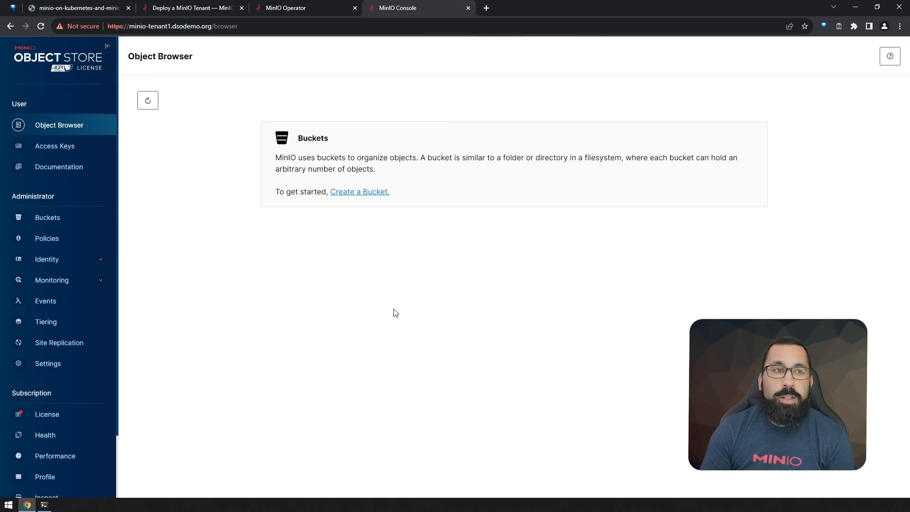
pyautogui.moveTo(252, 380)
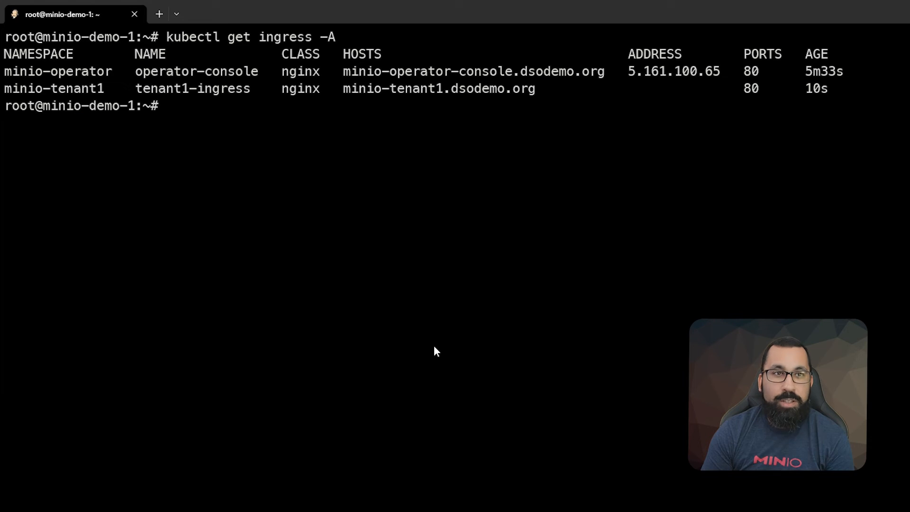
# Create the minio-tenant2 namespace with kubectl create ns.
pyautogui.write('clea')
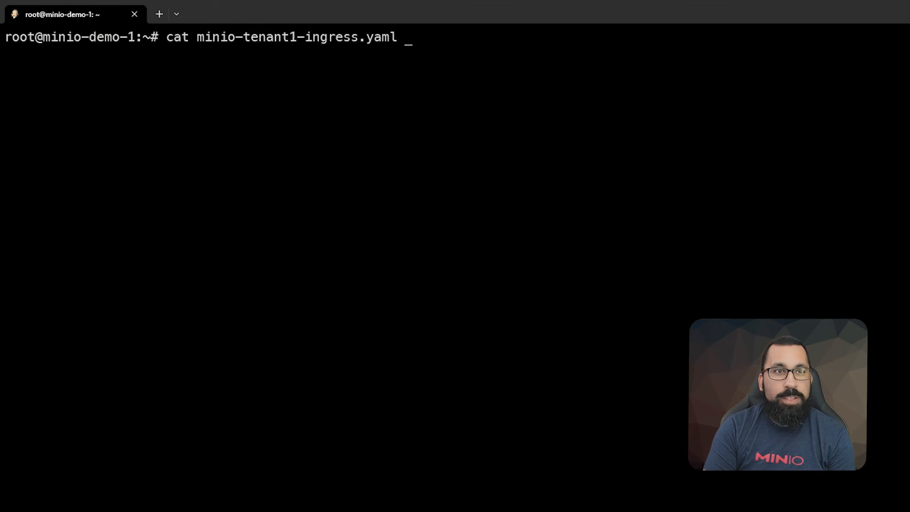
pyautogui.write('kubectl create ns minio-tenant1')
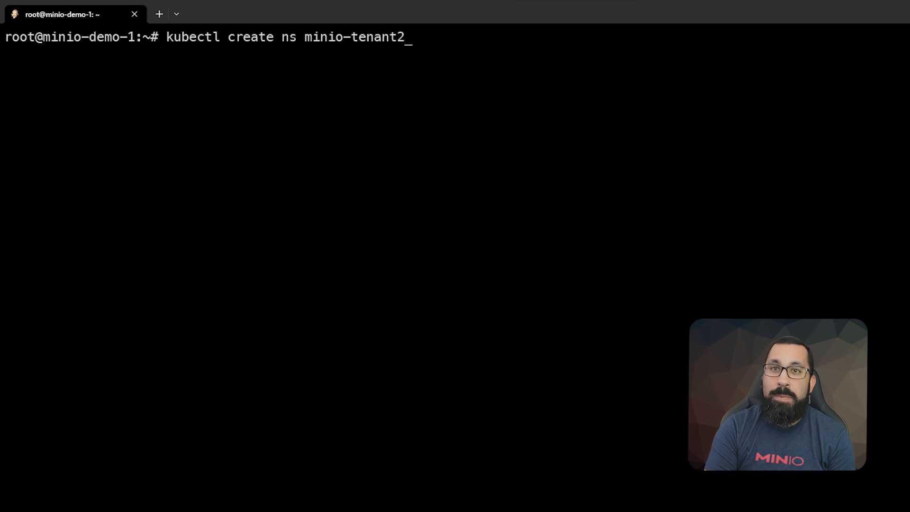
pyautogui.press('Return')
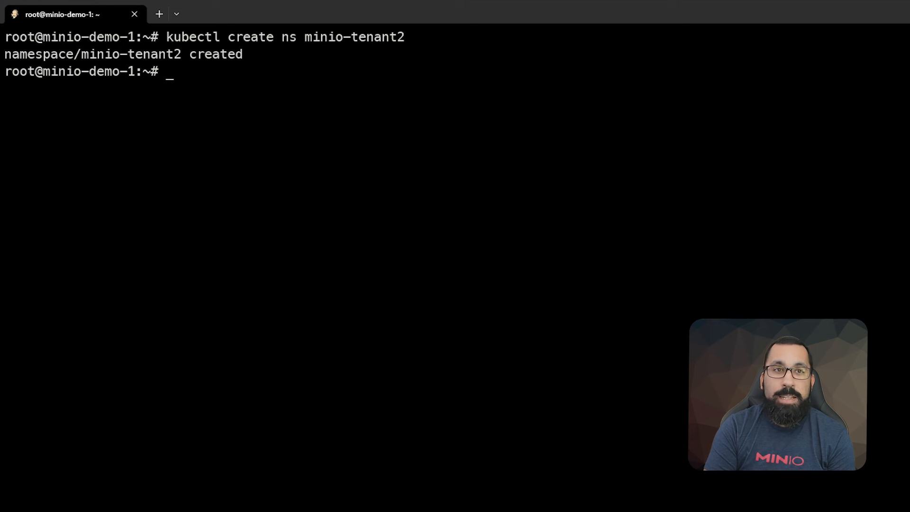
# Create the minio-tenant2 tenant with 20Gi capacity, 1 server and 1 volume in its namespace.
pyautogui.write('cat minio-tenant1-ingress.yaml')
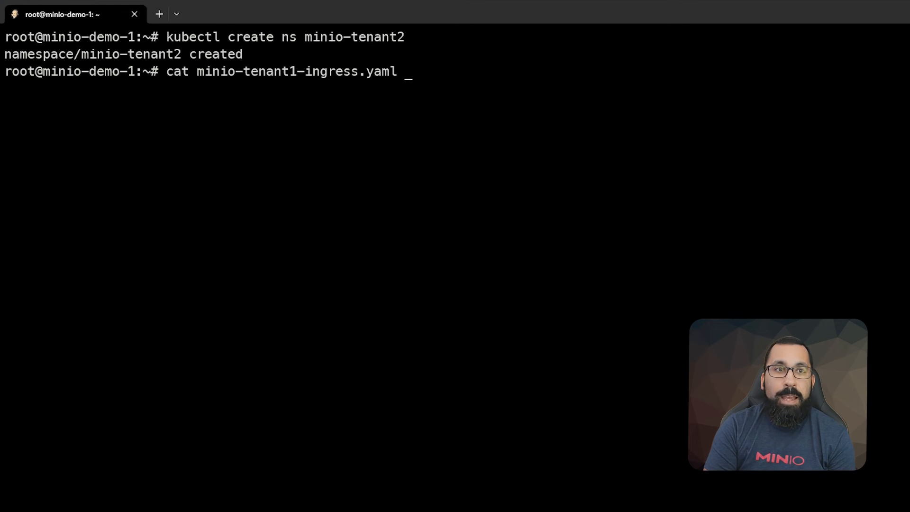
pyautogui.write('kubectl minio tenant create minio-tenant1 --capacity 20Gi --servers 1 --volumes 1 --namespace minio-tenant1 --storage-class directpv-min-io --enable-host-sharing --disable-tls')
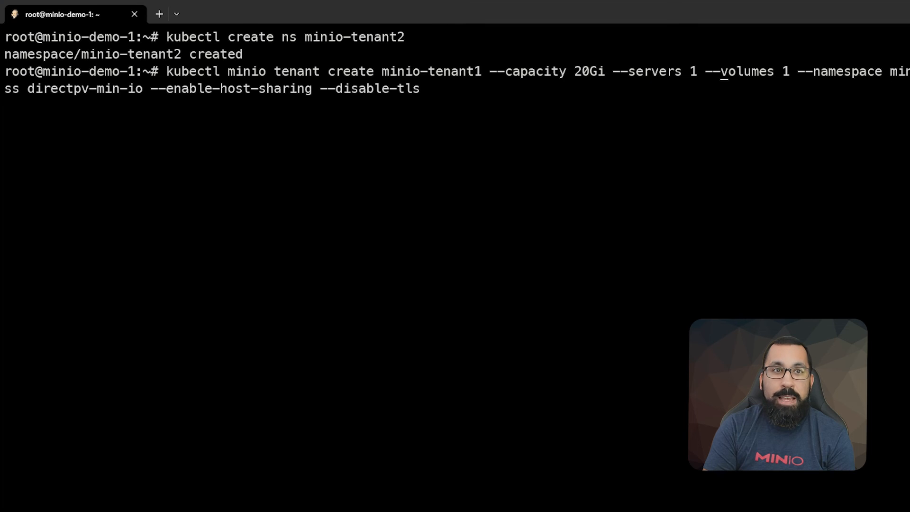
pyautogui.press('BackSpace')
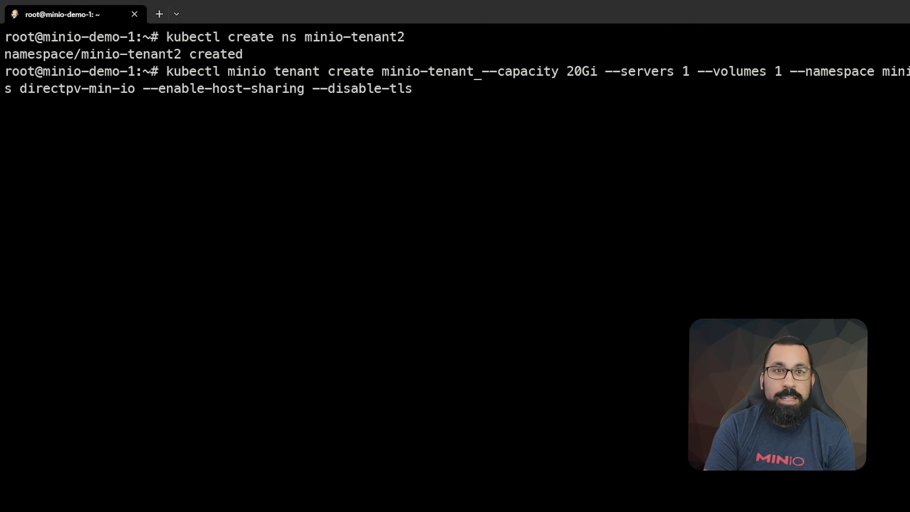
pyautogui.press('Return')
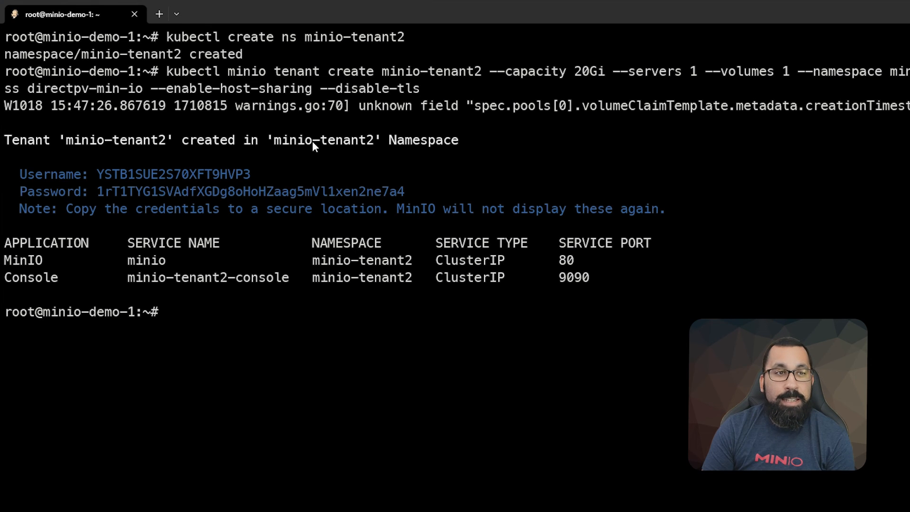
pyautogui.moveTo(19, 175); pyautogui.dragTo(406, 192)
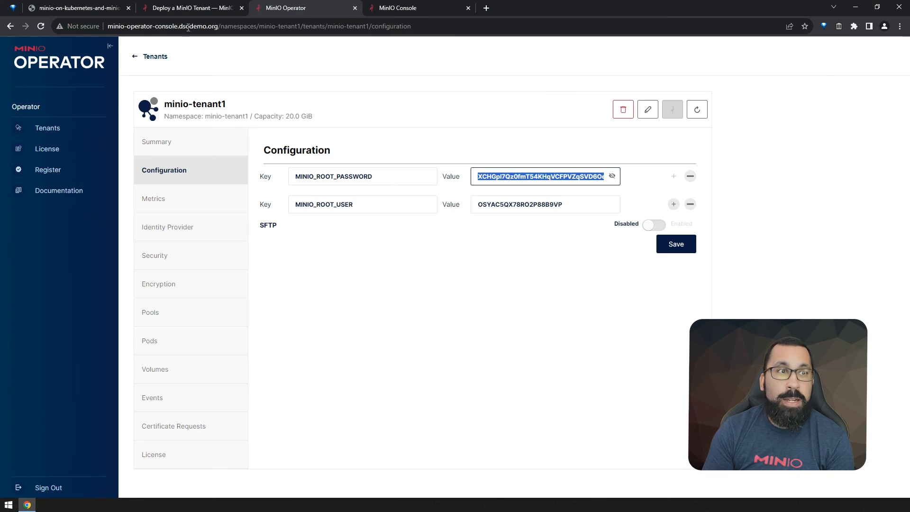
# Return to the Tenants list showing minio-tenant1 initialized and minio-tenant2 provisioning.
pyautogui.click(148, 56)
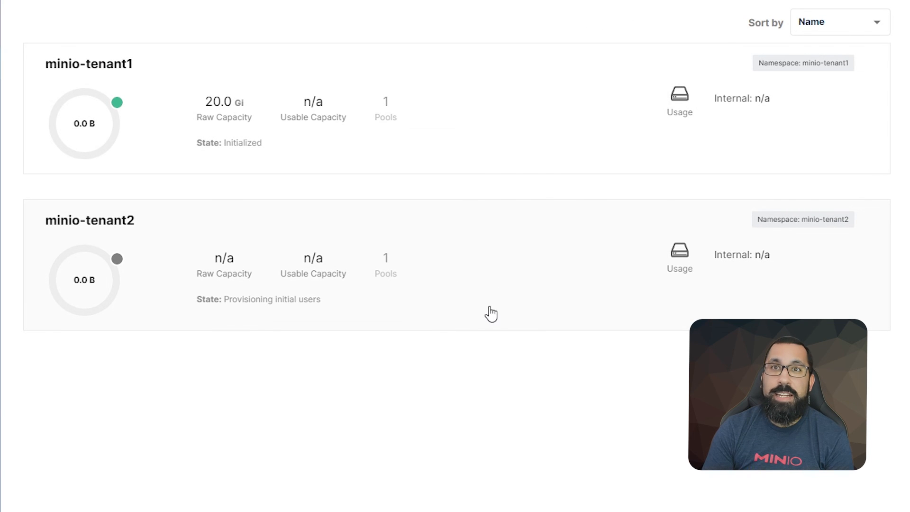
pyautogui.moveTo(533, 390)
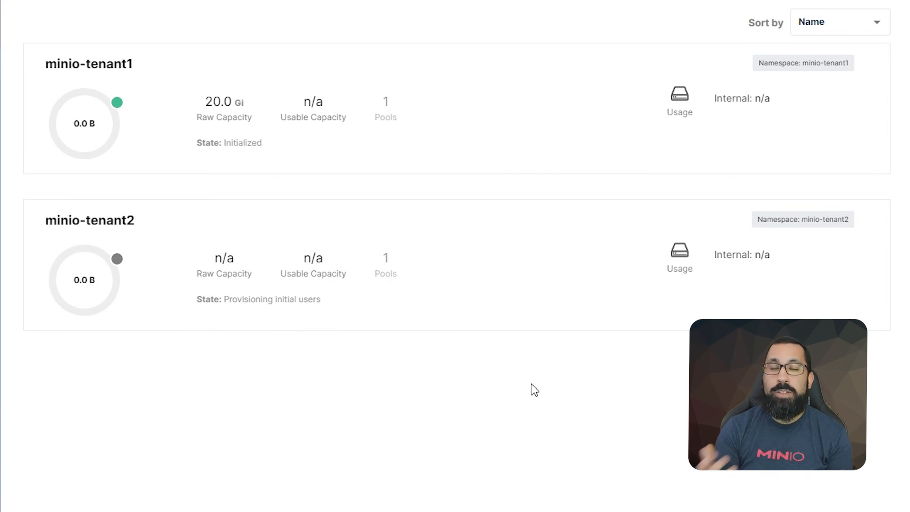